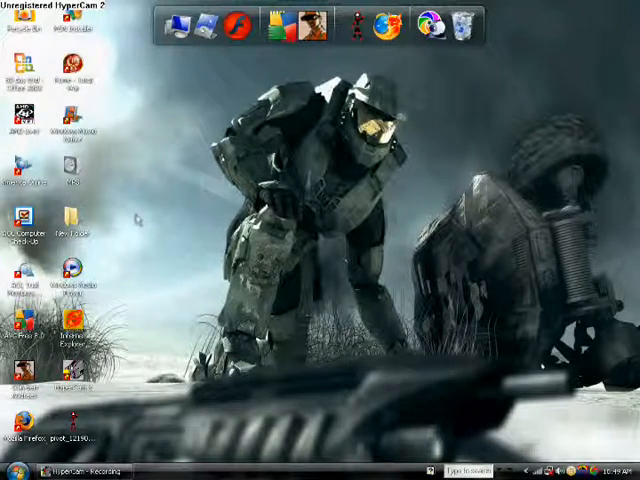
# Launch Windows Movie Maker from the desktop shortcut, showing the three imported clips.
pyautogui.click(24, 472)
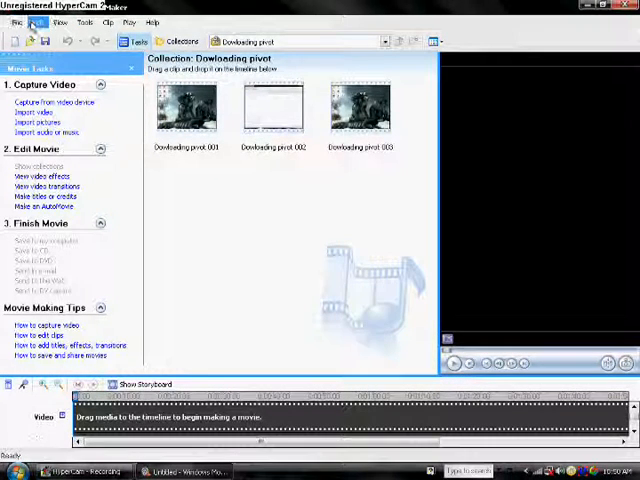
# Bring up the Narrate Timeline pane via the Tools menu.
pyautogui.click(84, 22)
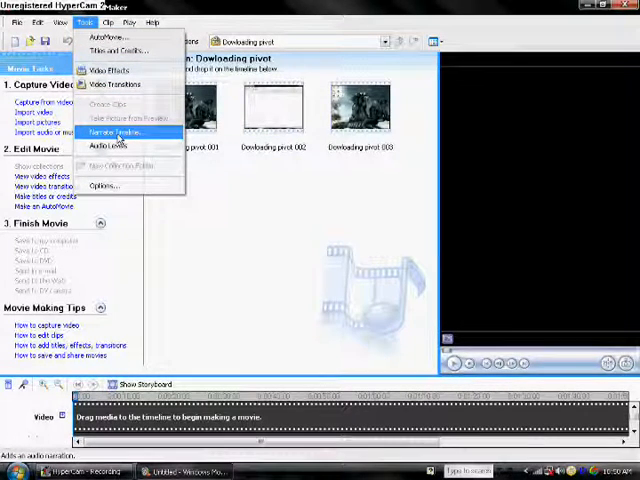
pyautogui.click(114, 132)
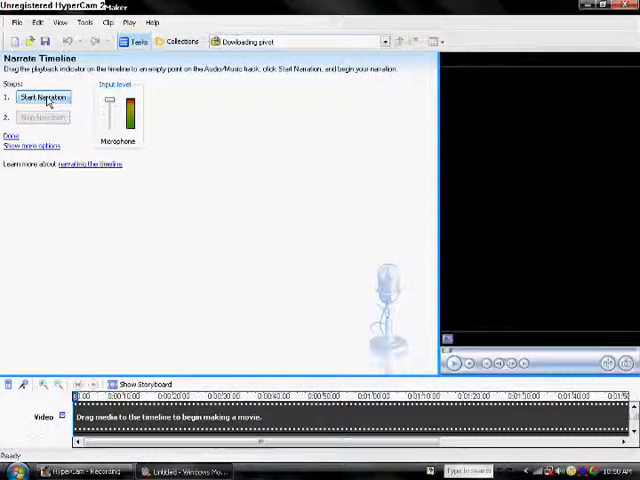
# Record a short narration and save it as a Windows Media audio file onto the Audio/Music track.
pyautogui.click(42, 96)
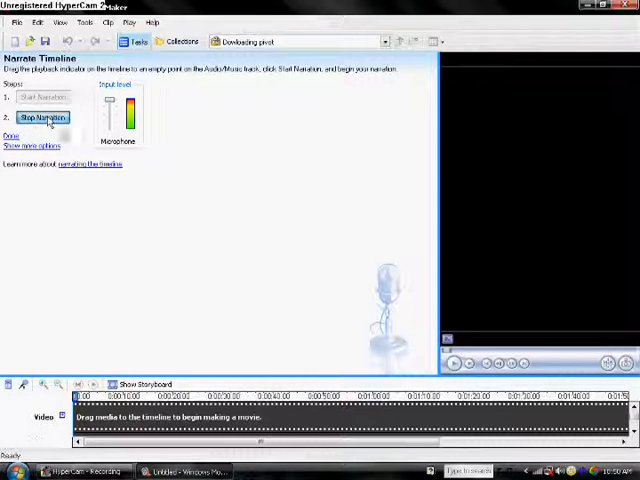
pyautogui.click(42, 118)
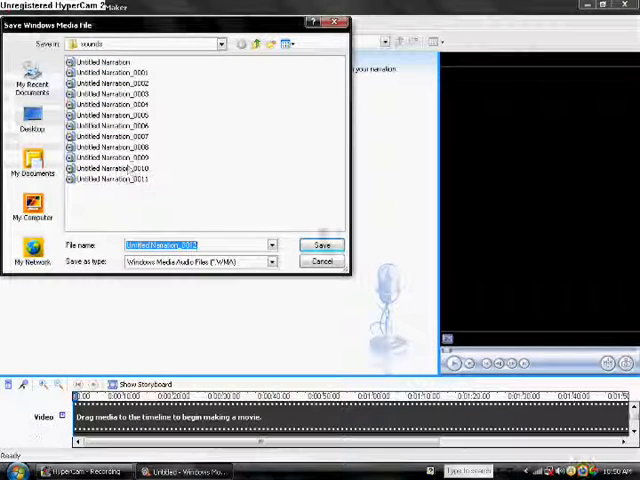
pyautogui.click(322, 246)
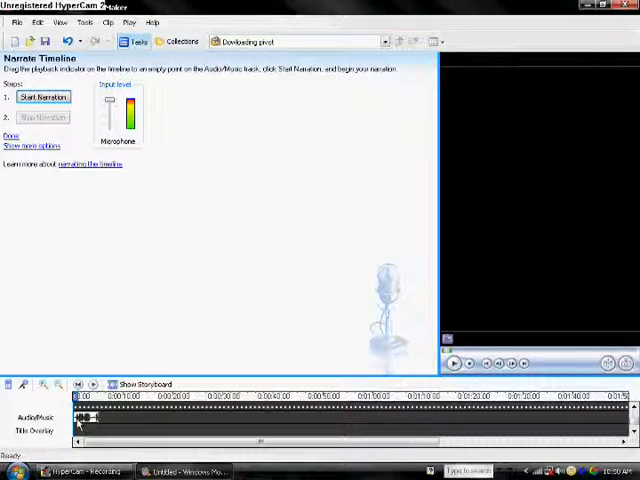
# Play the timeline with the new narration in the preview monitor, then pause it partway.
pyautogui.click(42, 96)
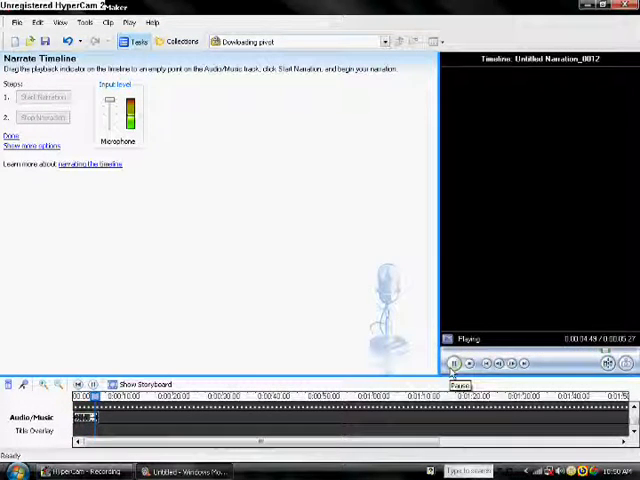
pyautogui.click(452, 364)
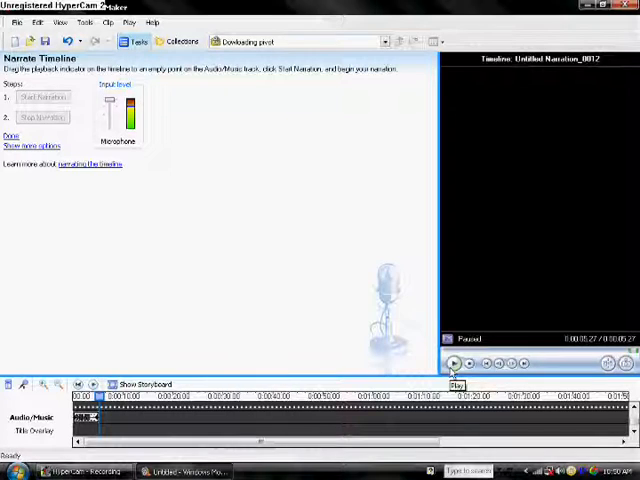